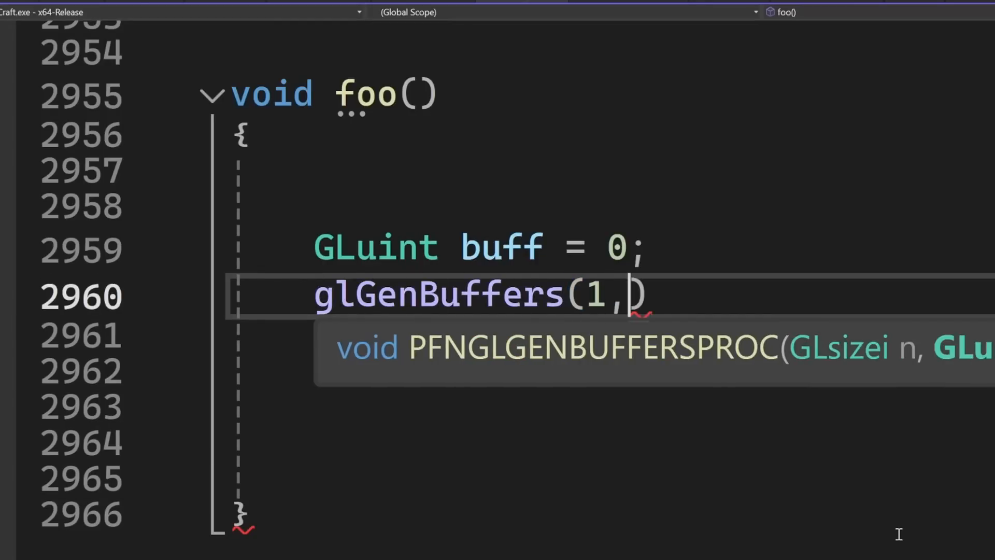
Complete the glGenBuffers(1, &buff); call in foo() by passing the buffer's address.
{"action": "type", "text": "&buff);"}
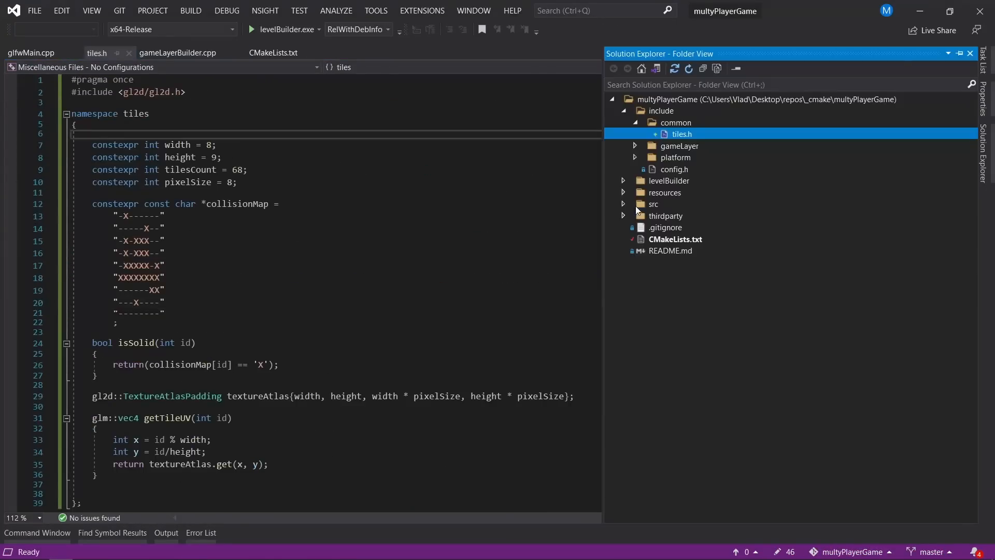
{"action": "left_click", "coordinate": [280, 52]}
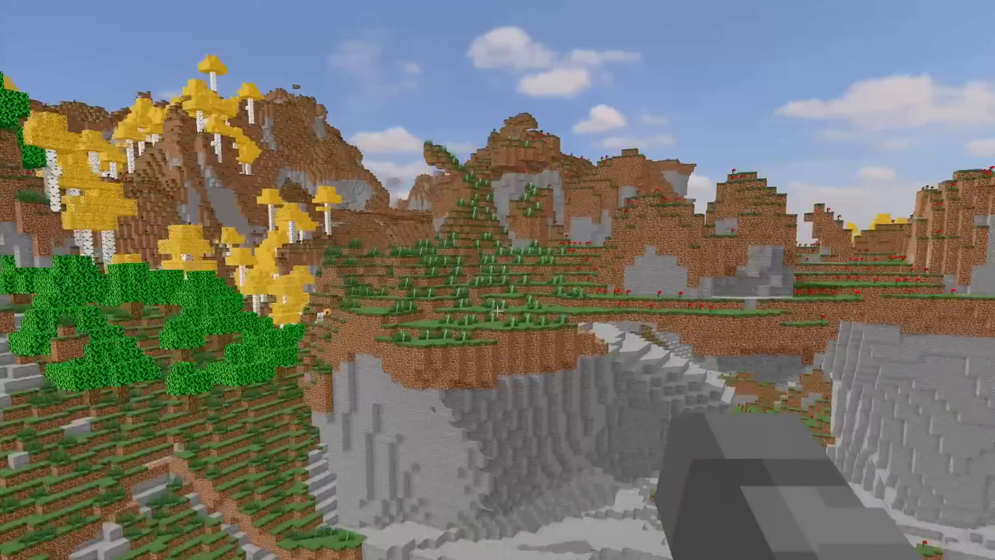
{"action": "mouse_move", "coordinate": [497, 311]}
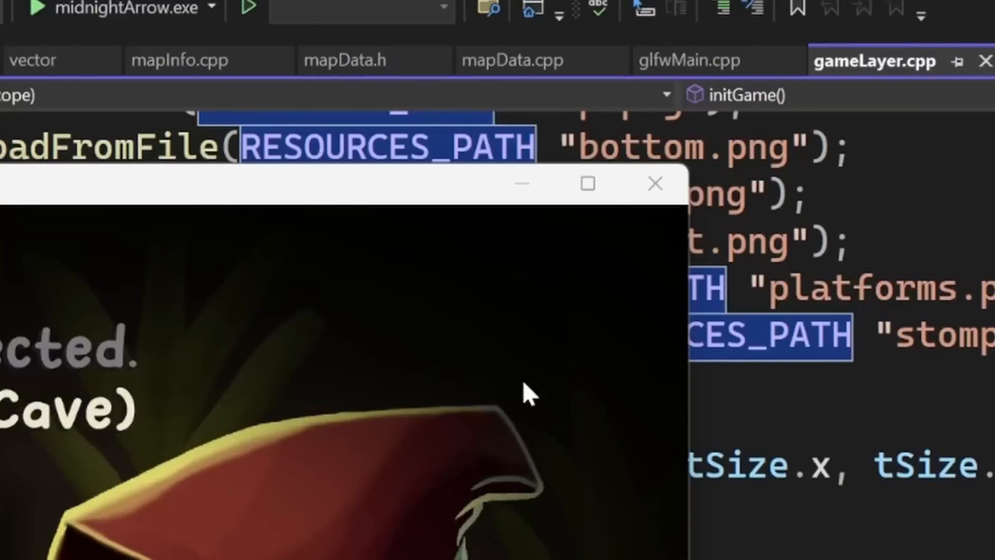
{"action": "mouse_move", "coordinate": [653, 185]}
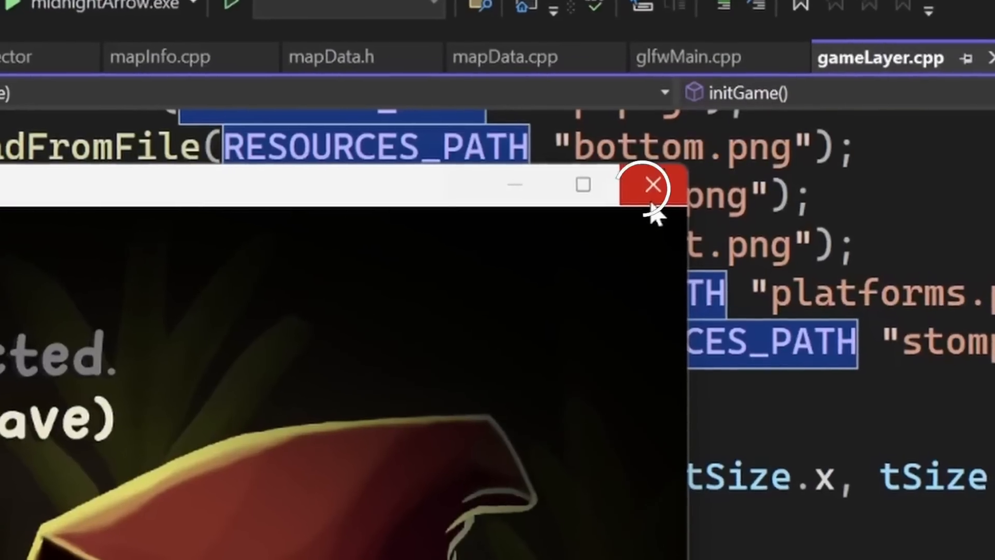